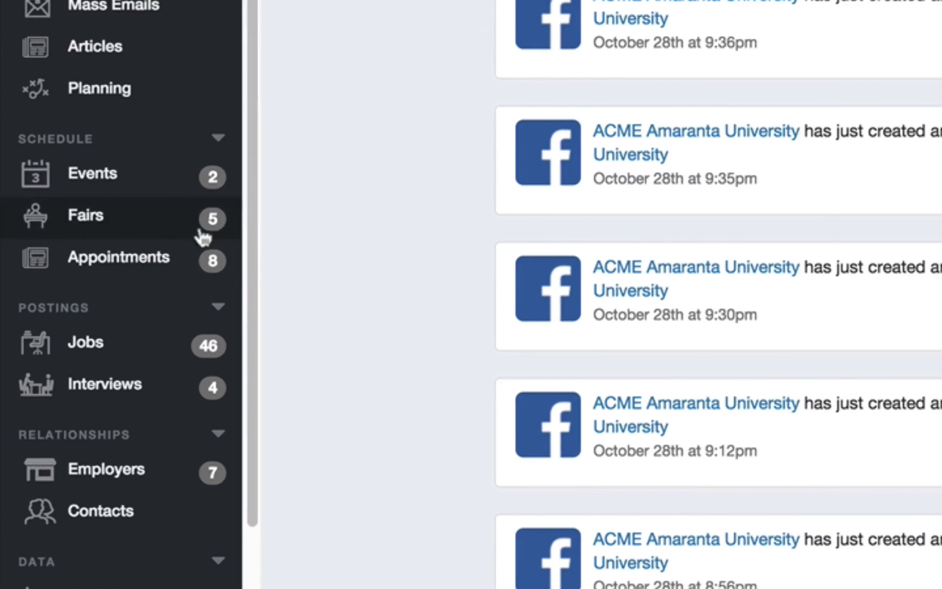
Go to the Appointments list from the Schedule section of the sidebar
click(119, 258)
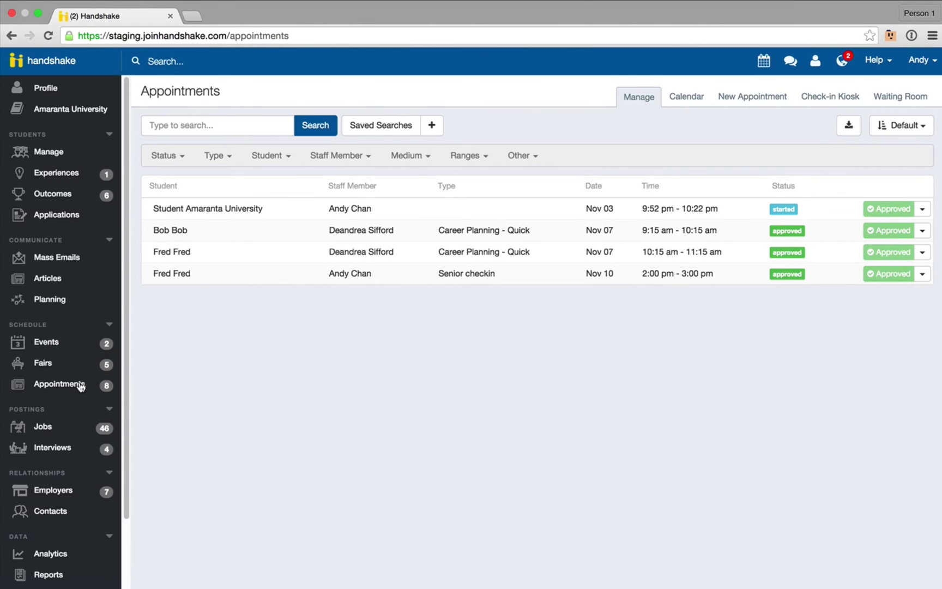
mouse_move(797, 111)
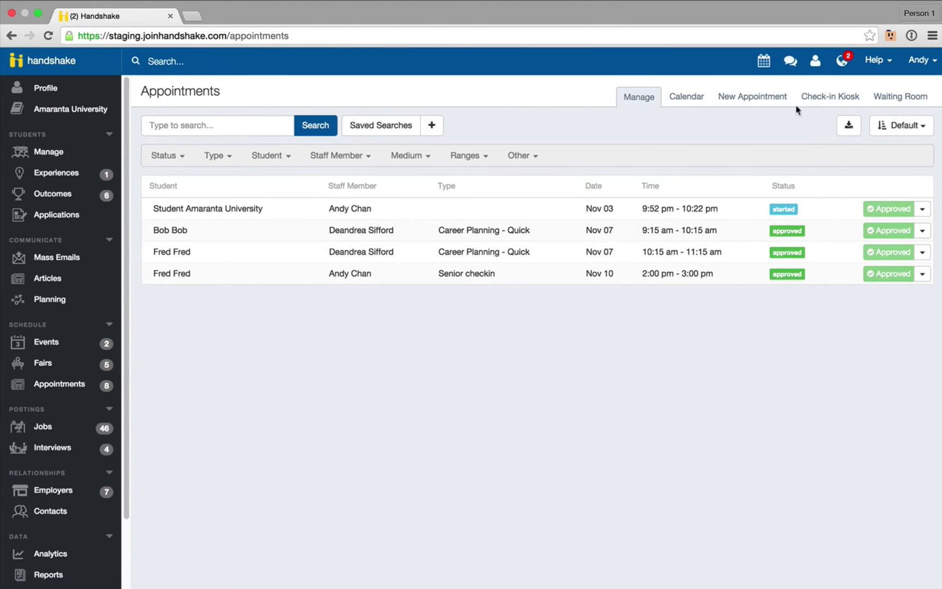
Launch the Check-in Kiosk for Houghton Office, keeping Allow Drop-In Appointments checked
click(828, 96)
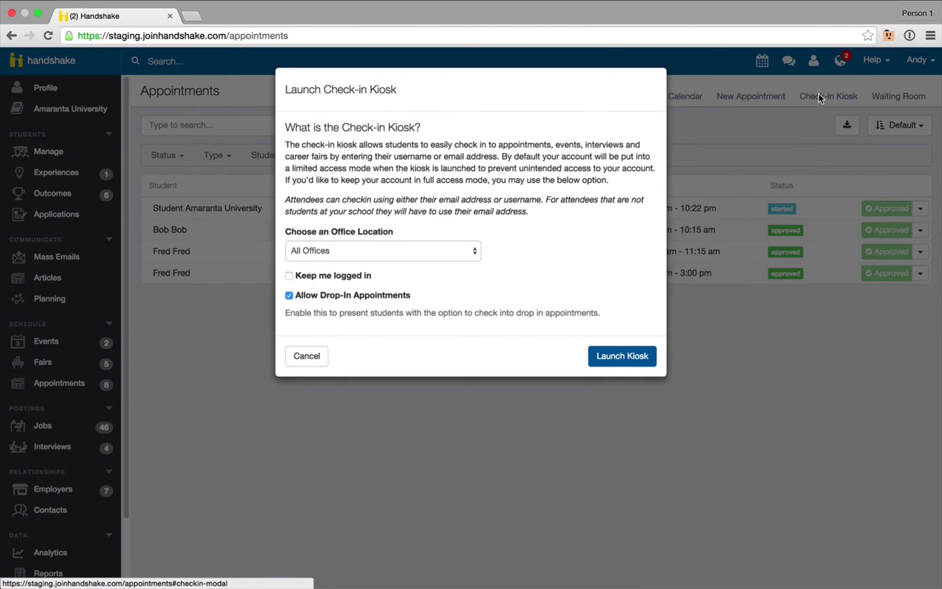
click(383, 251)
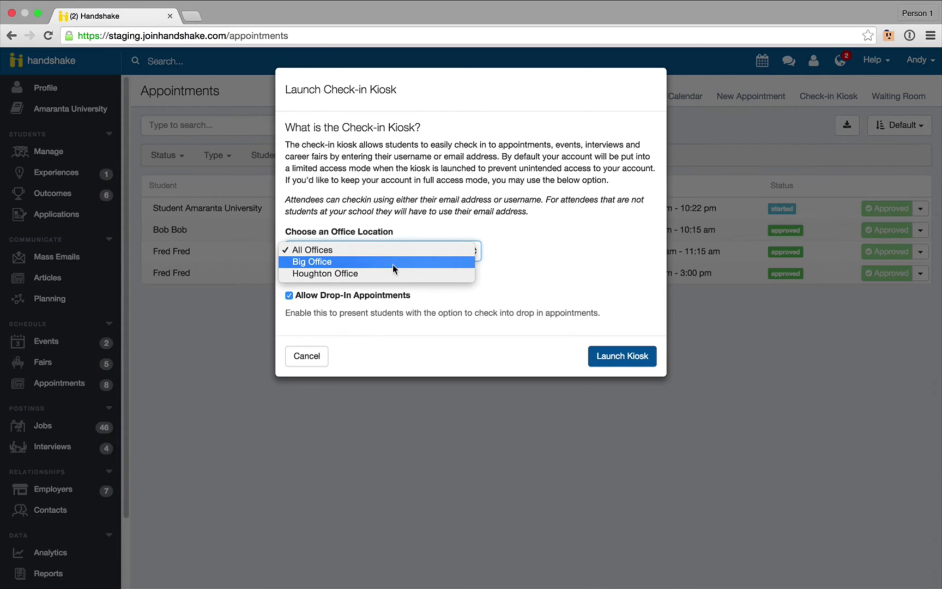
click(314, 250)
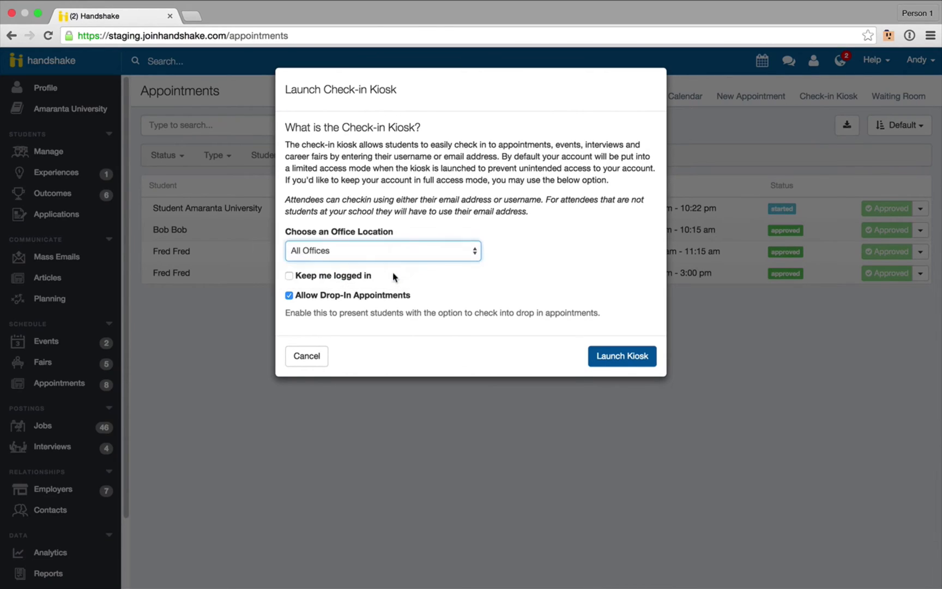
click(384, 251)
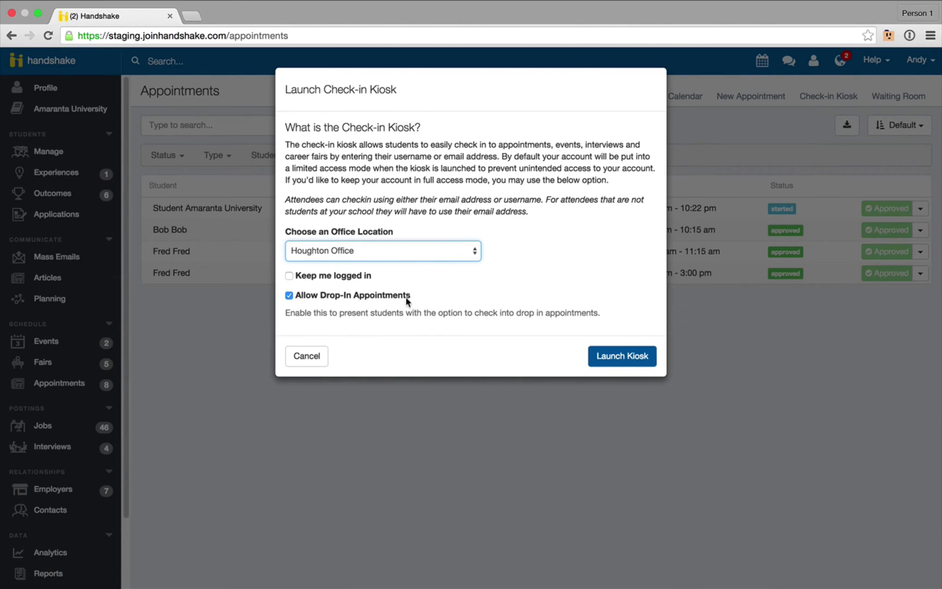
mouse_move(466, 312)
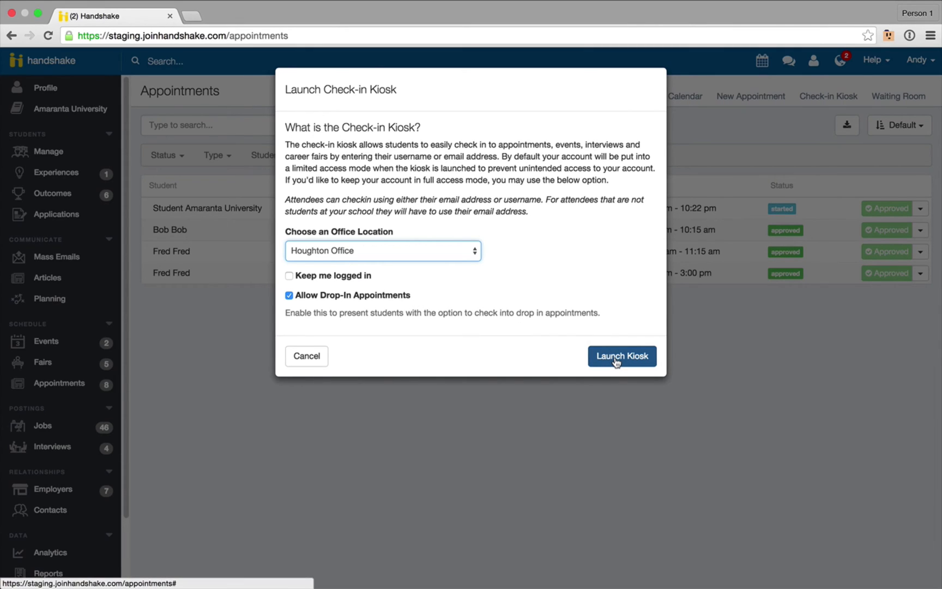
click(621, 355)
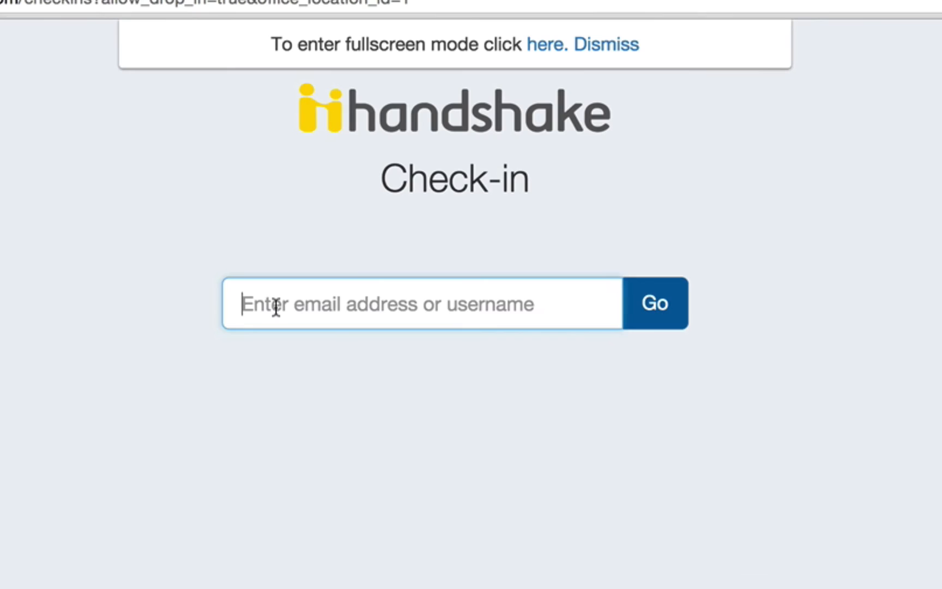
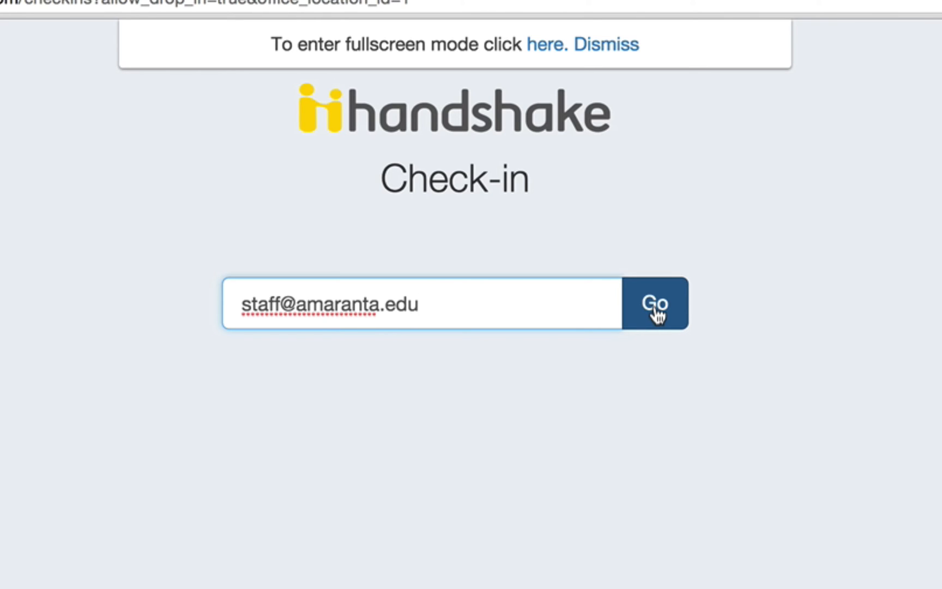
click(659, 303)
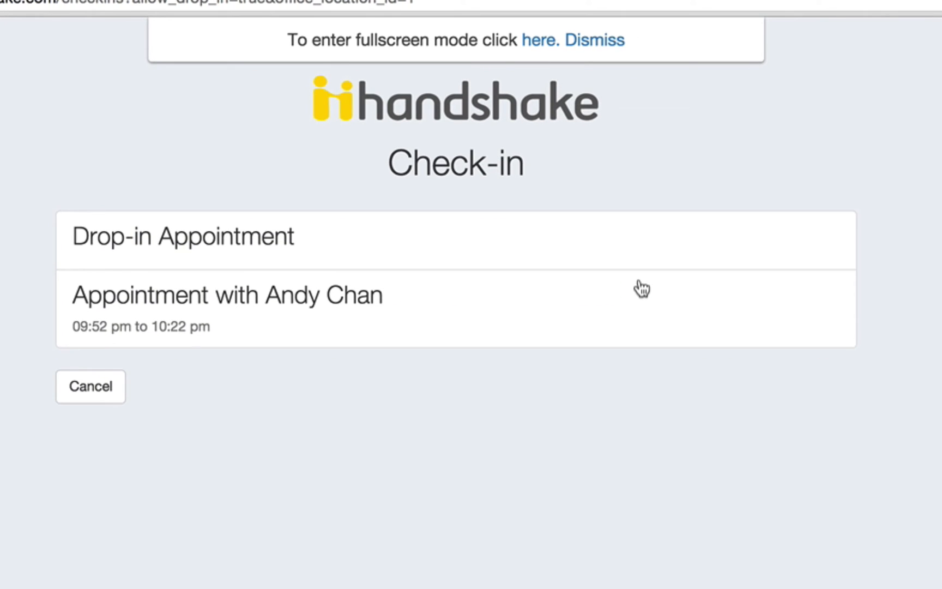
mouse_move(469, 246)
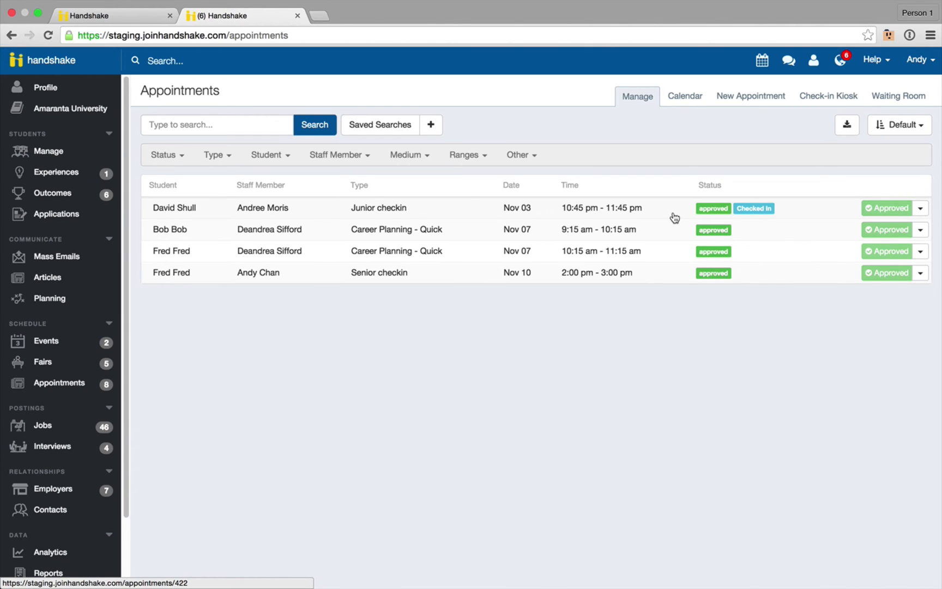
Switch to the Waiting Room listing the checked-in drop-in students
click(894, 96)
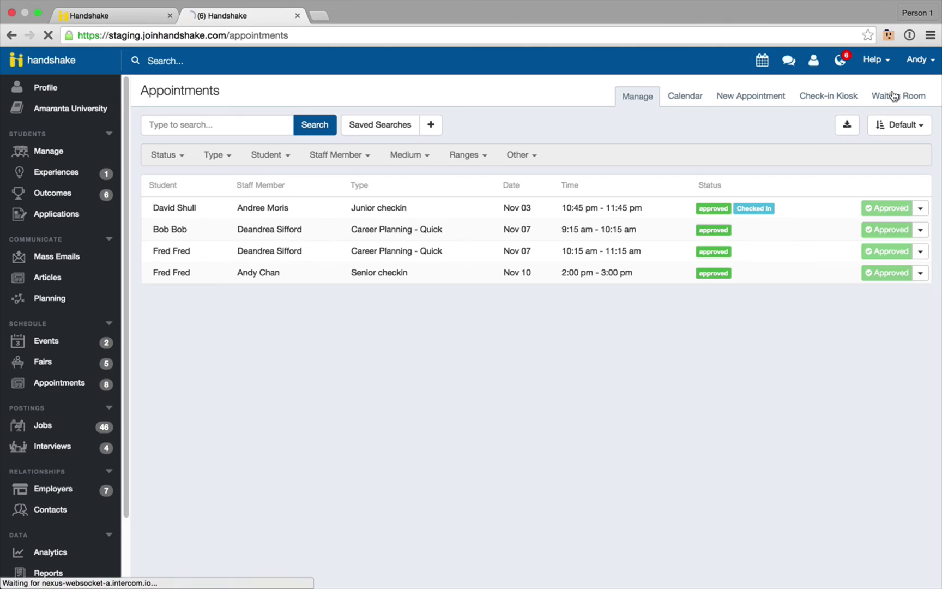
click(896, 96)
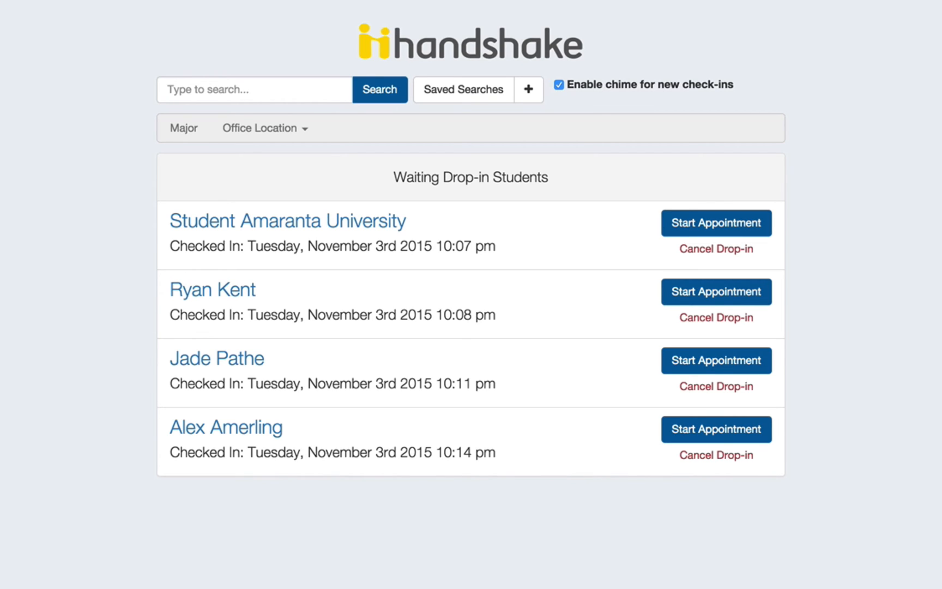
mouse_move(620, 94)
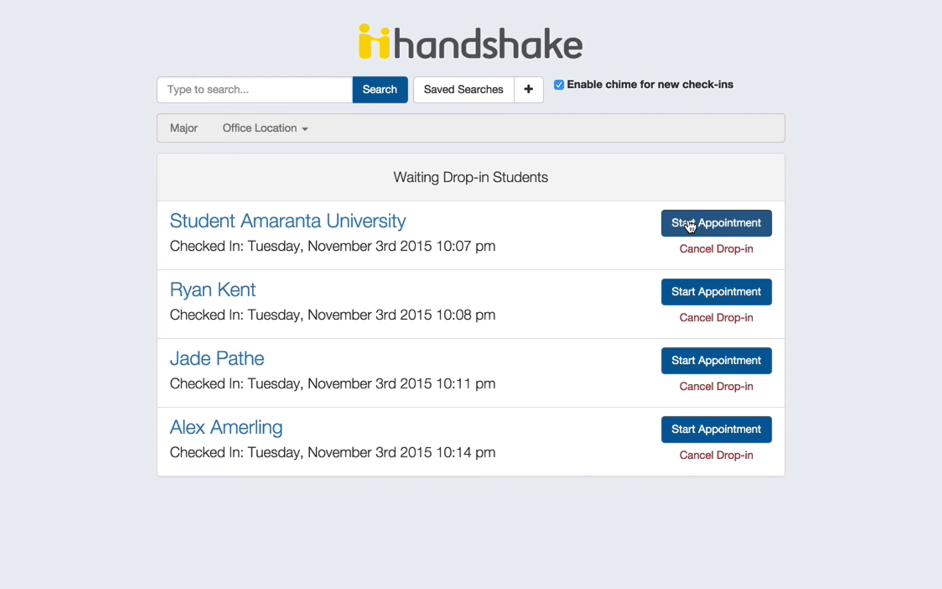
Start the first waiting student's appointment with Help Requested 'Resume Review for internship position' and create it
click(715, 222)
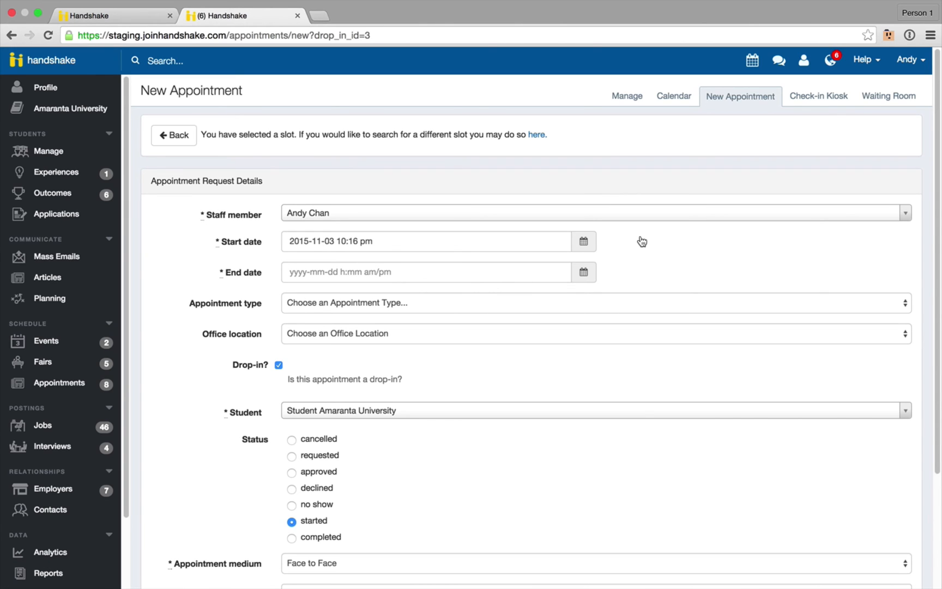
mouse_move(569, 416)
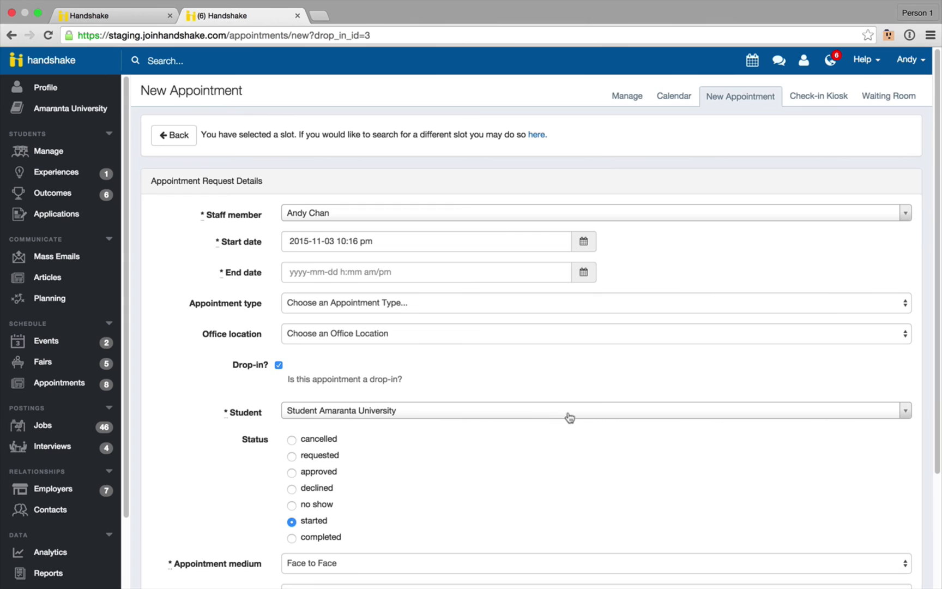
scroll(down, 3)
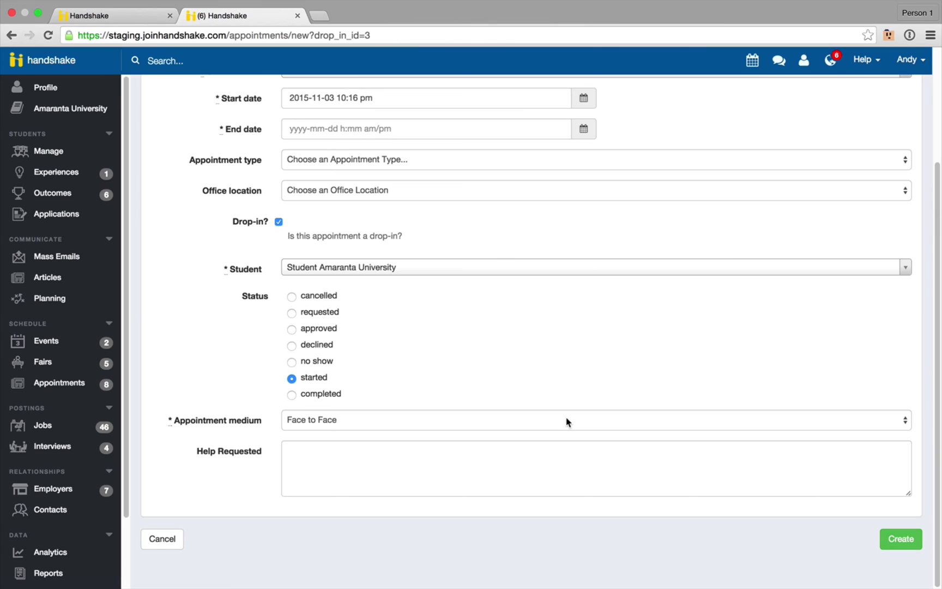
click(354, 463)
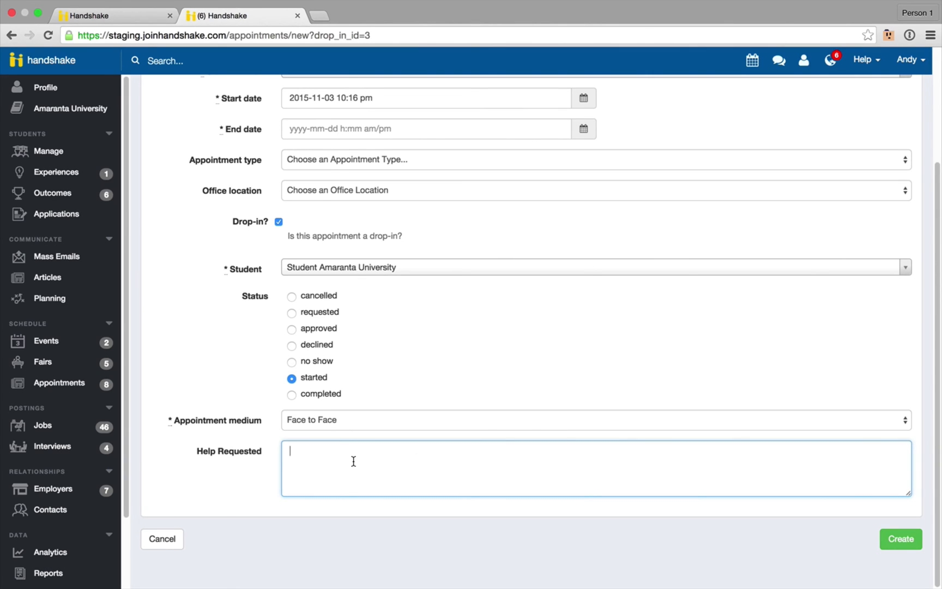
text(Re)
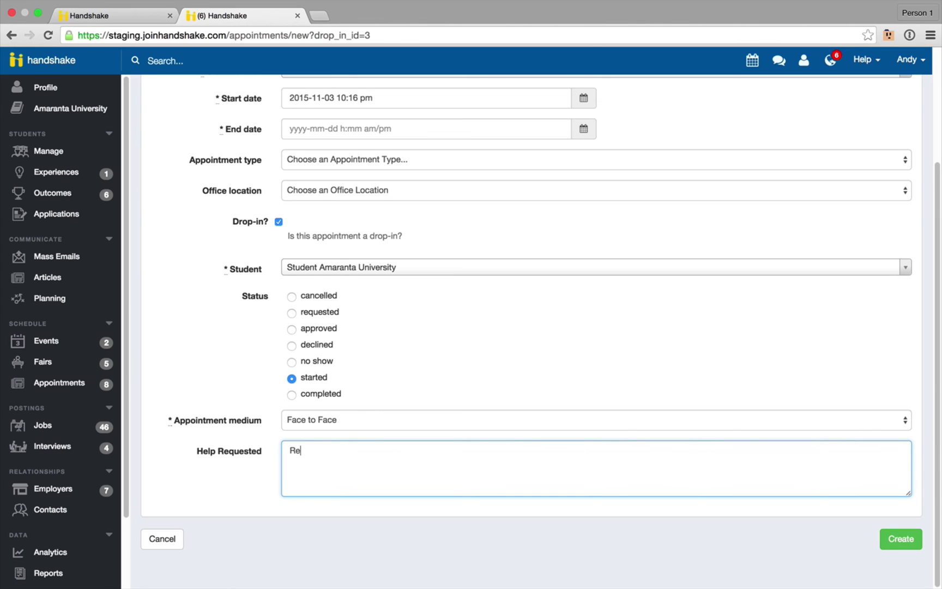
text(sume)
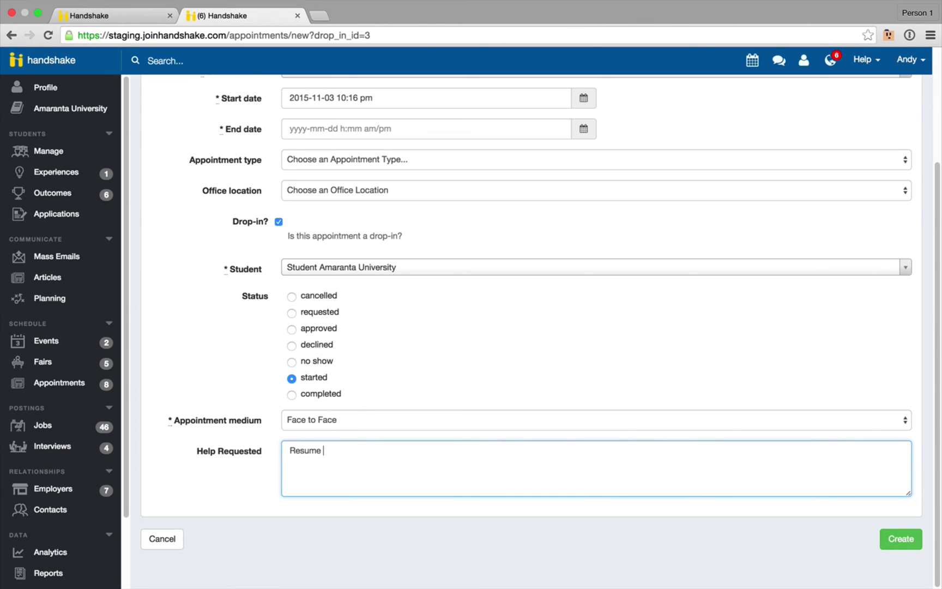
text(Review)
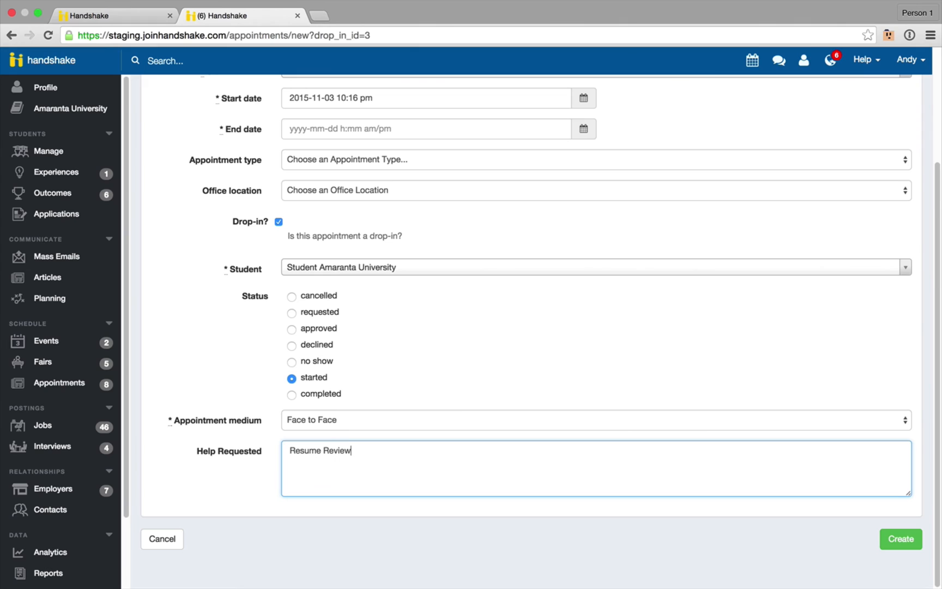
text(for)
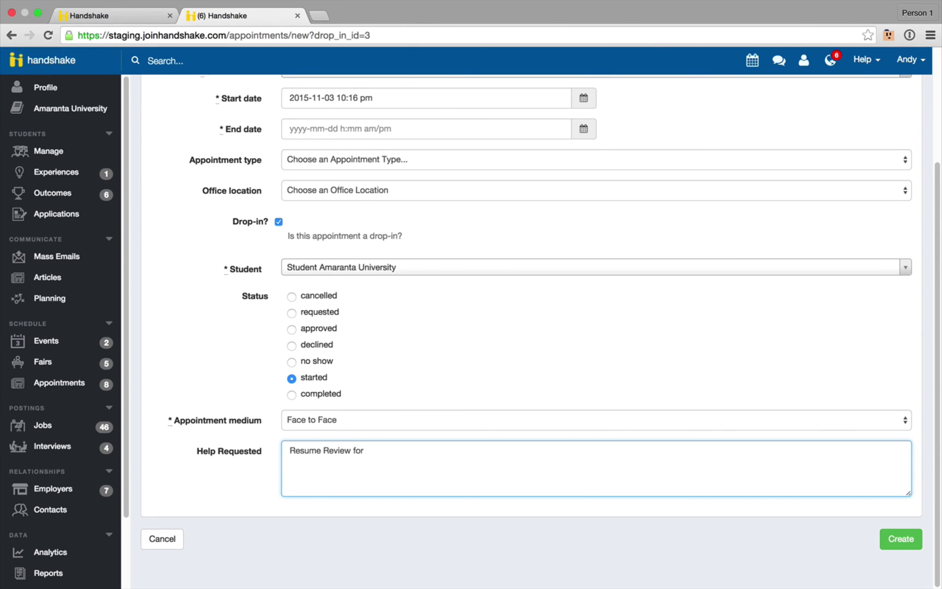
text(intern)
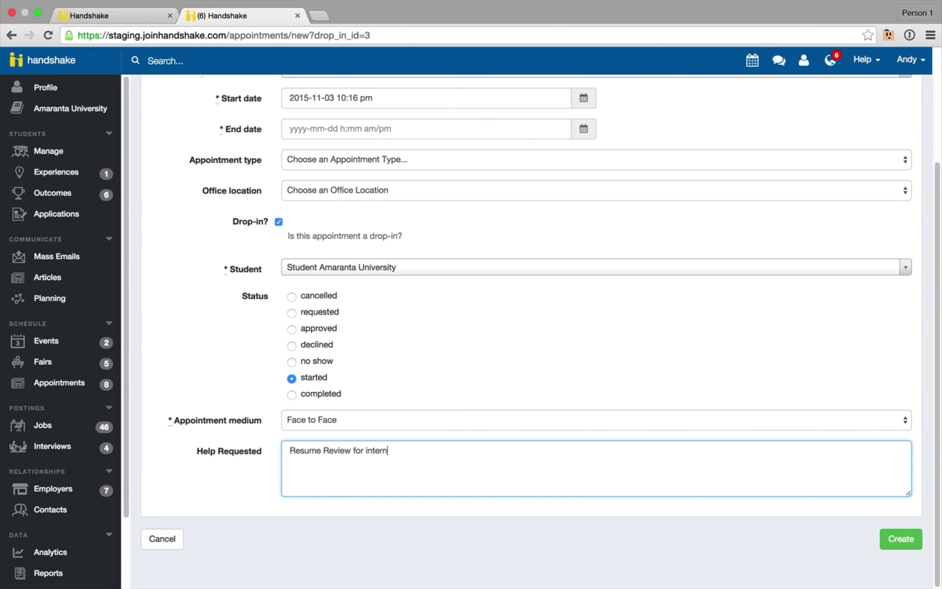
text(ship)
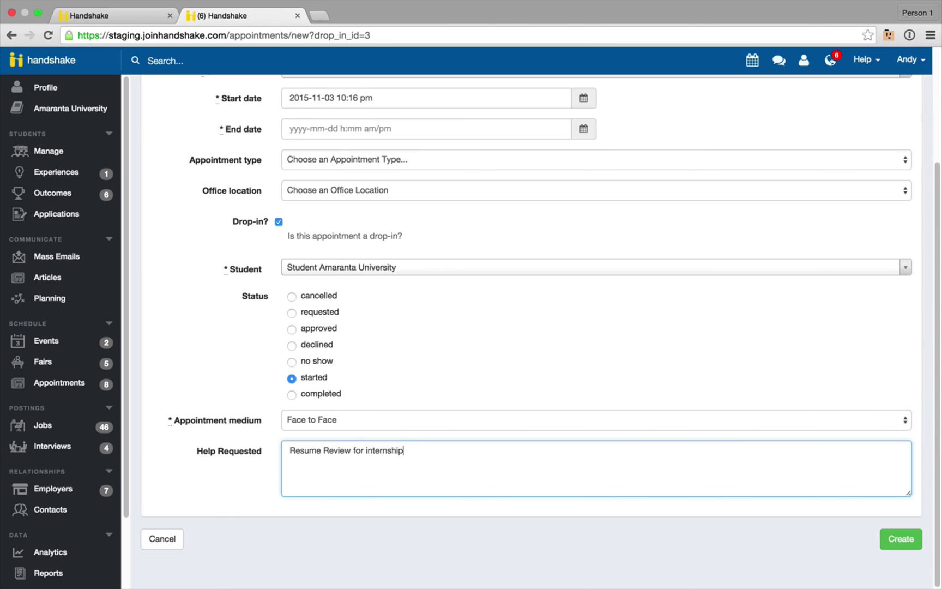
text(p)
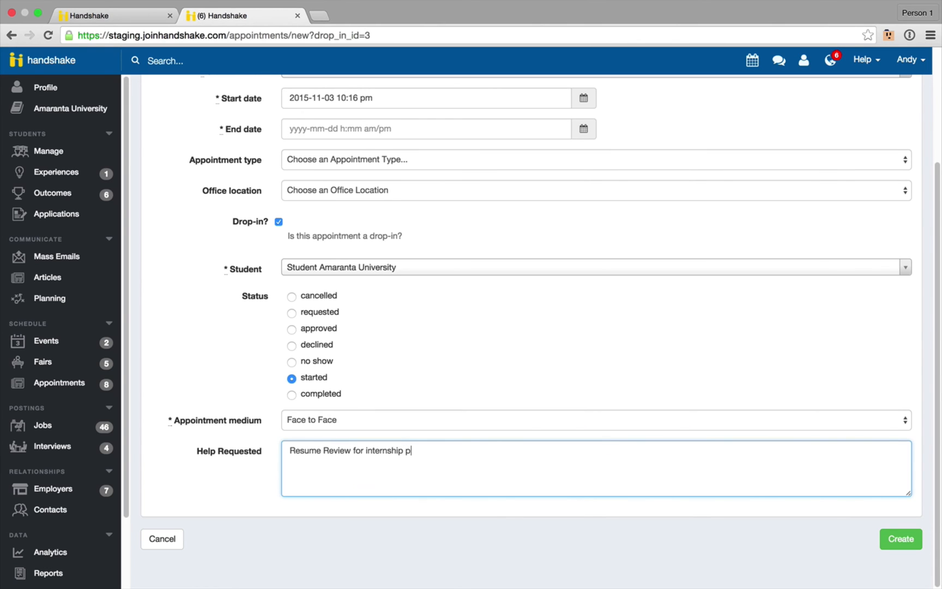
text(osition)
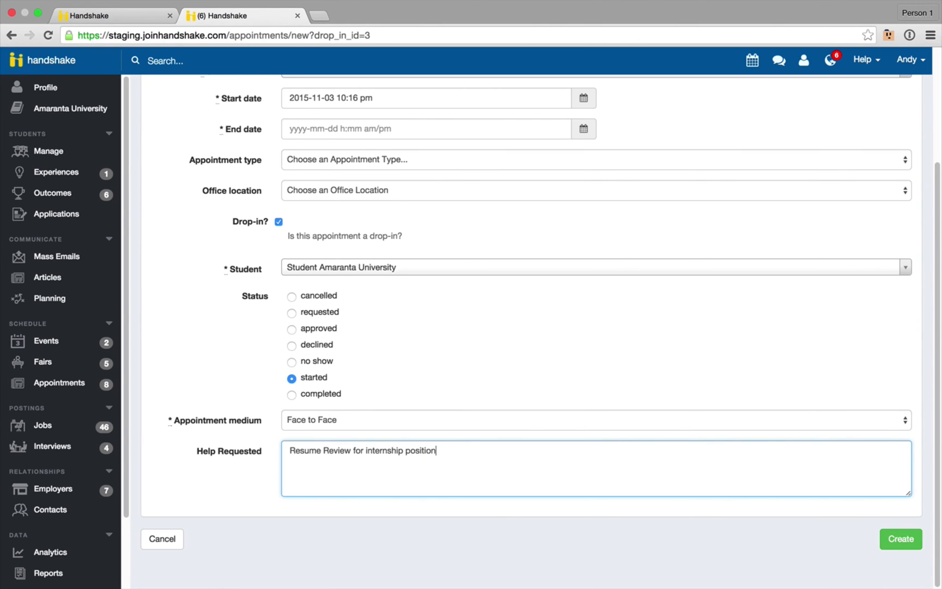
mouse_move(888, 556)
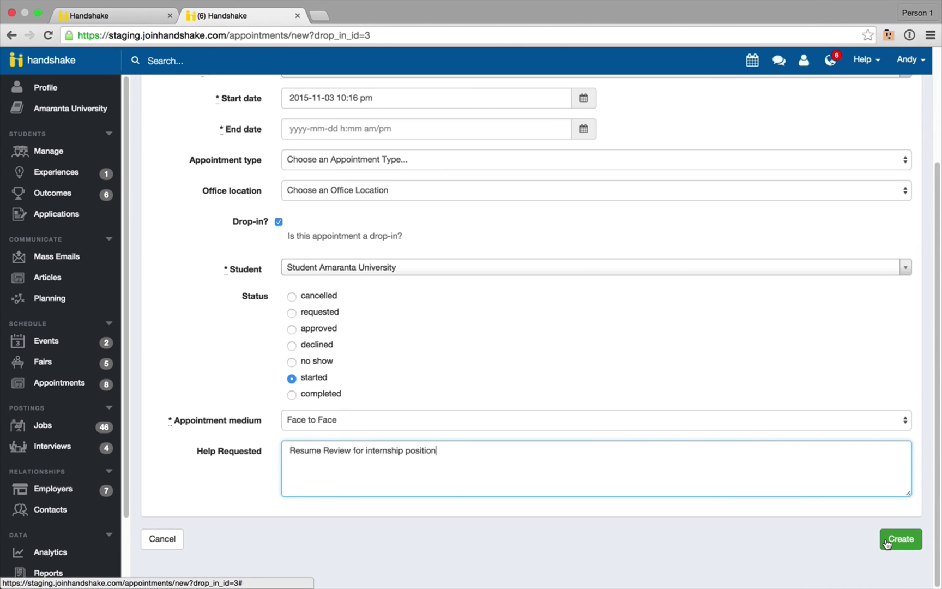
click(898, 539)
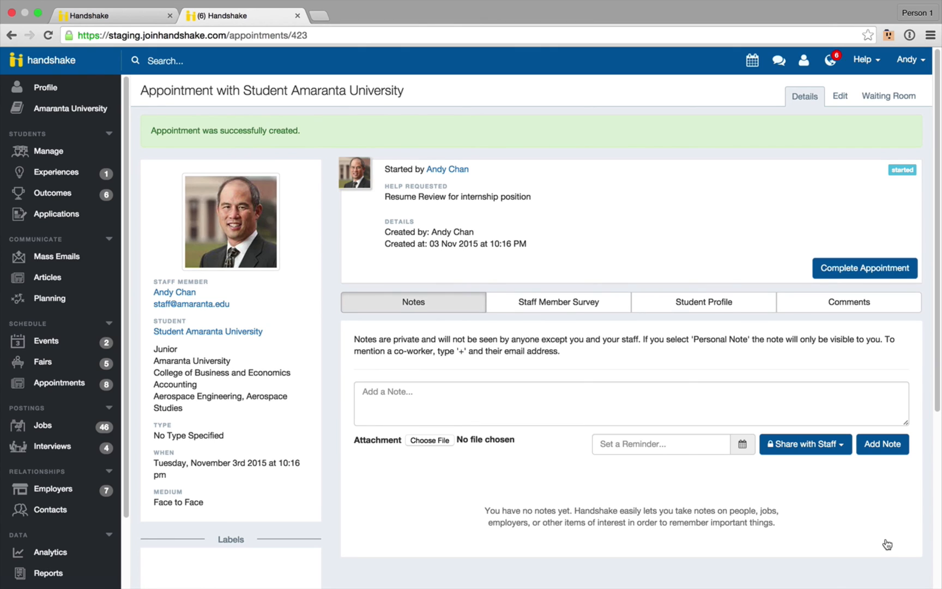
Review the appointment's Student Profile, then its Comments history
click(703, 302)
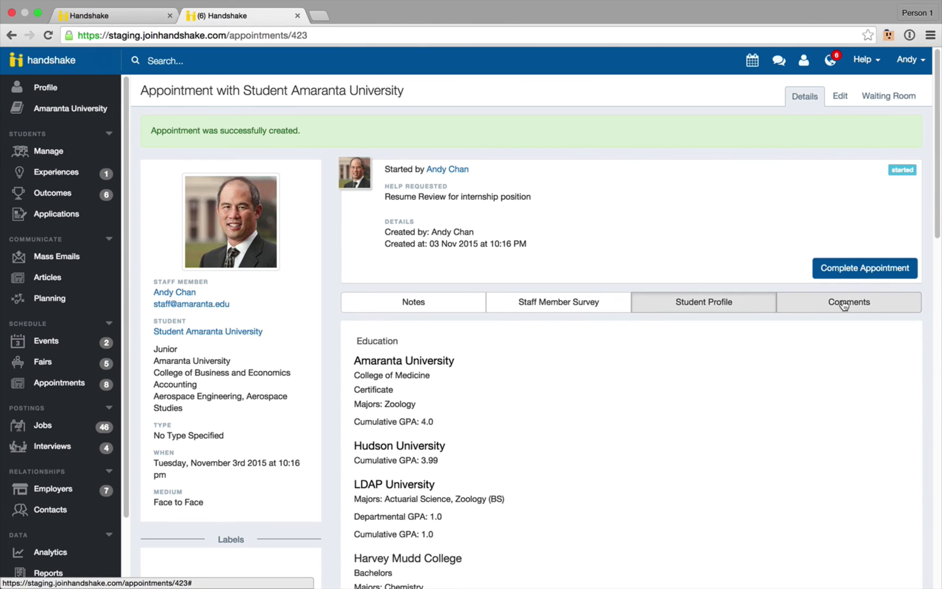
click(849, 302)
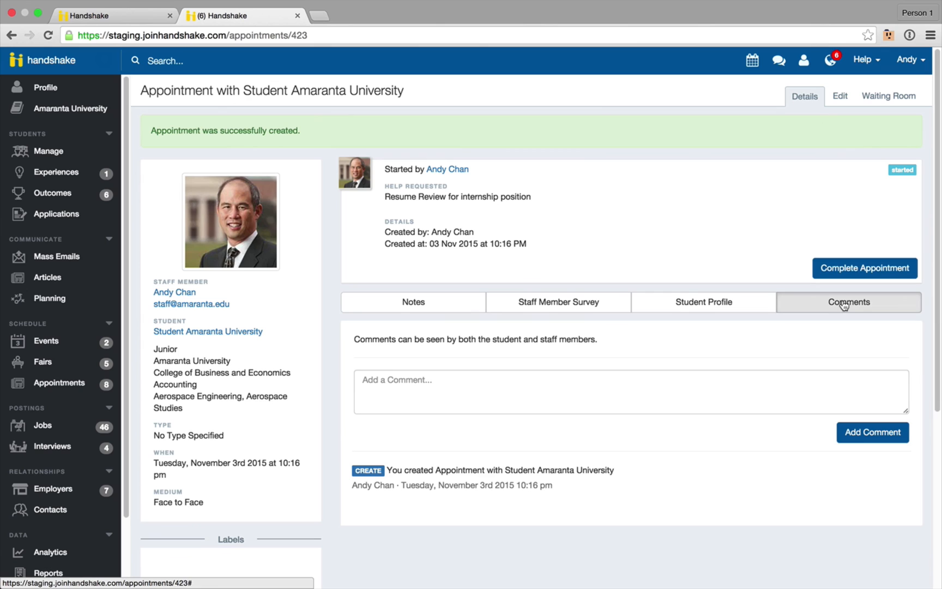
click(865, 268)
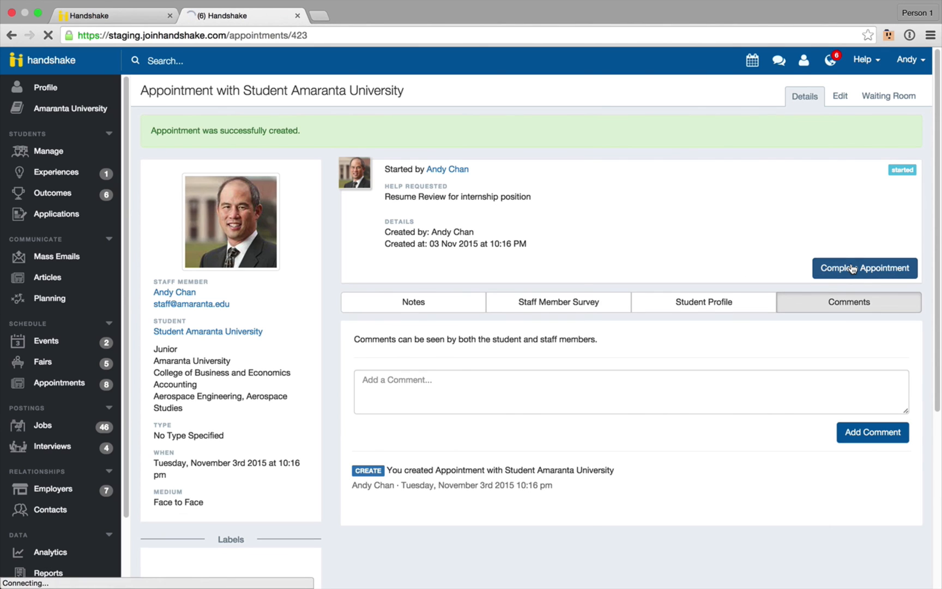
Complete the drop-in appointment and return to the Waiting Room
click(865, 268)
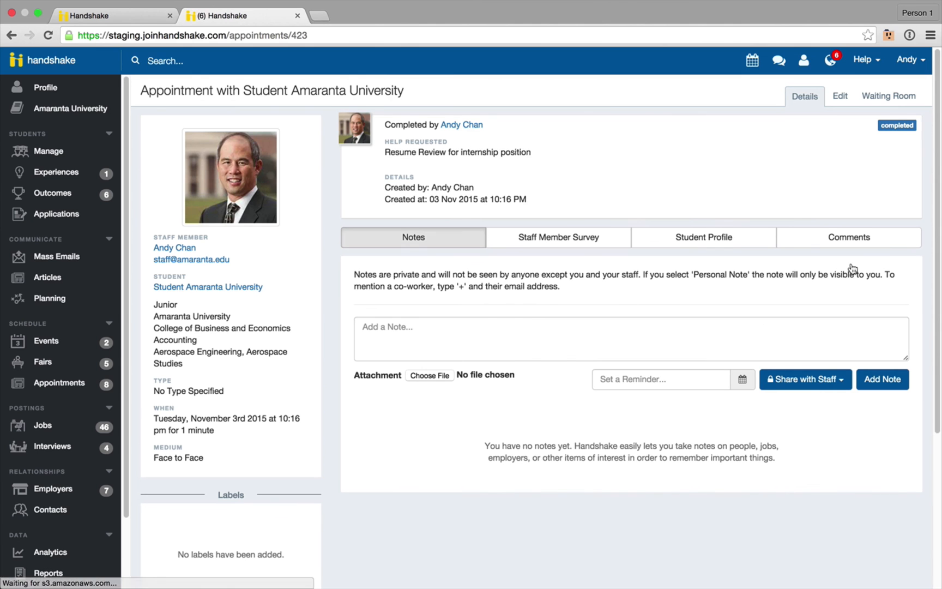
click(889, 96)
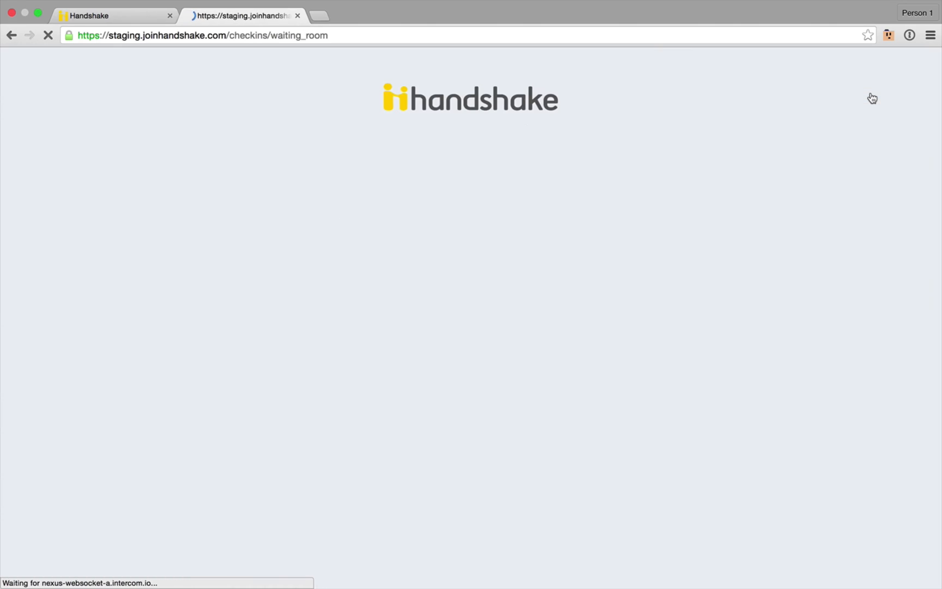